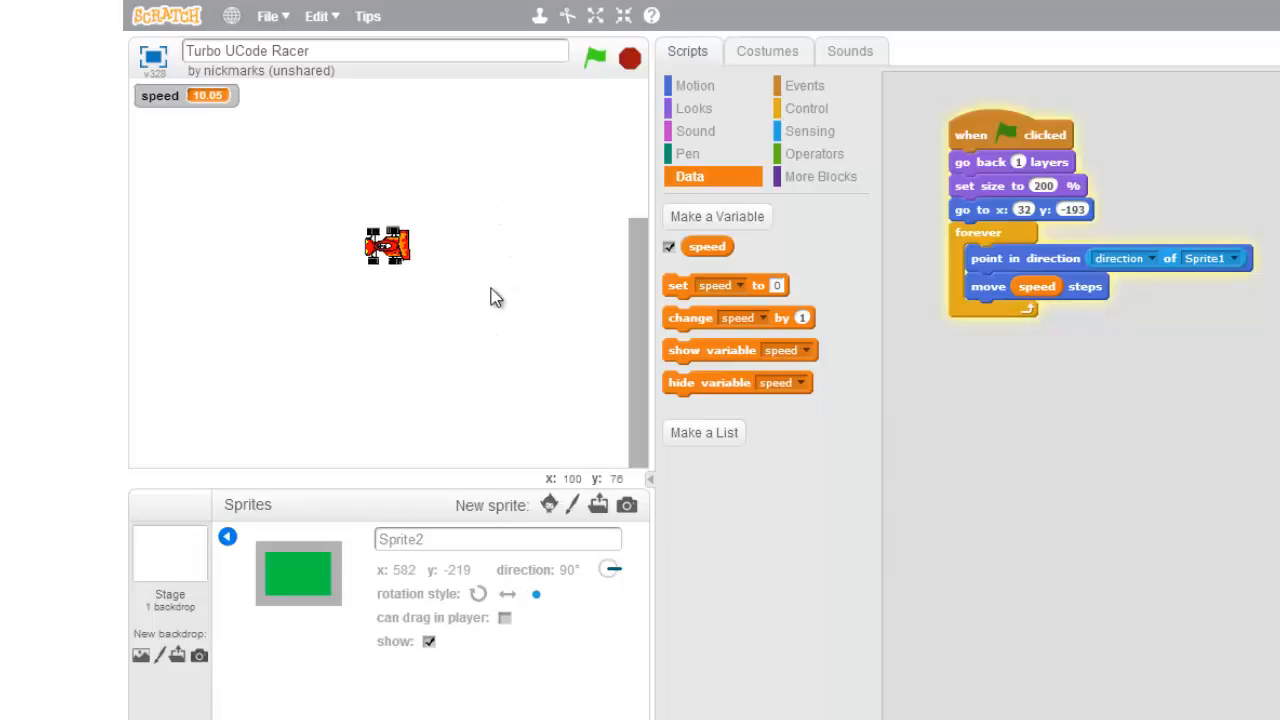
mouse_move(168, 560)
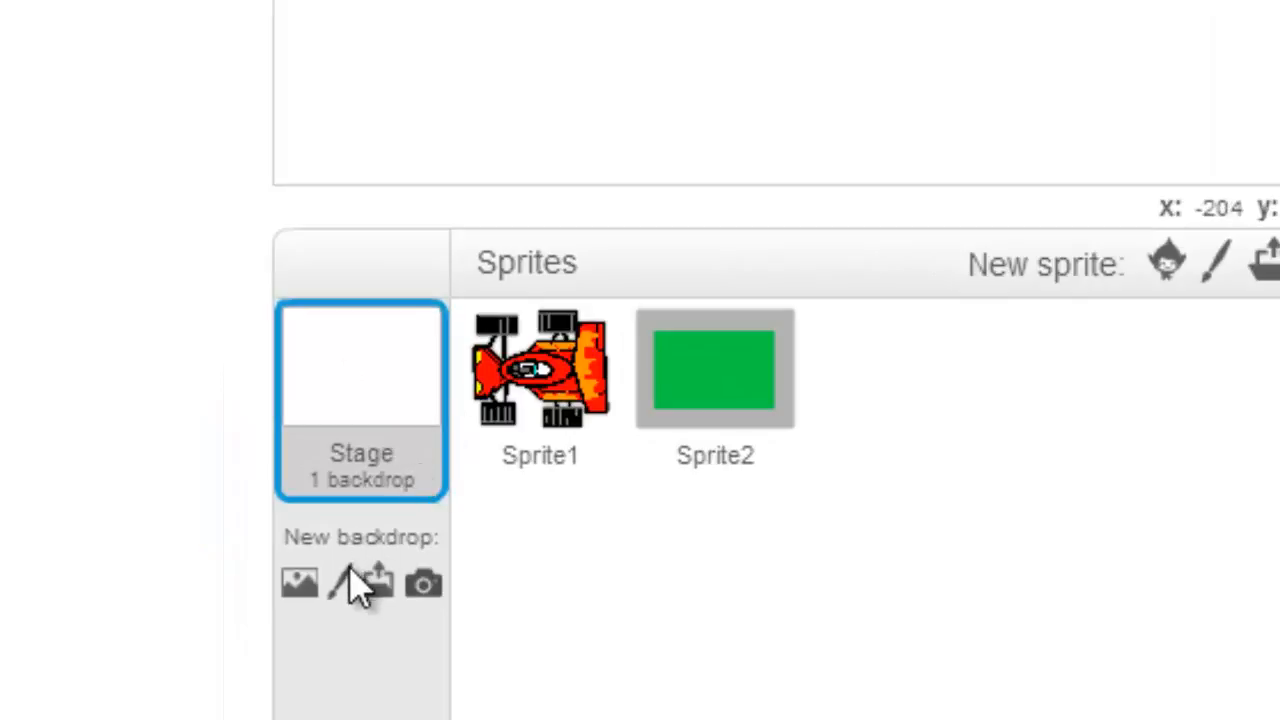
mouse_move(344, 584)
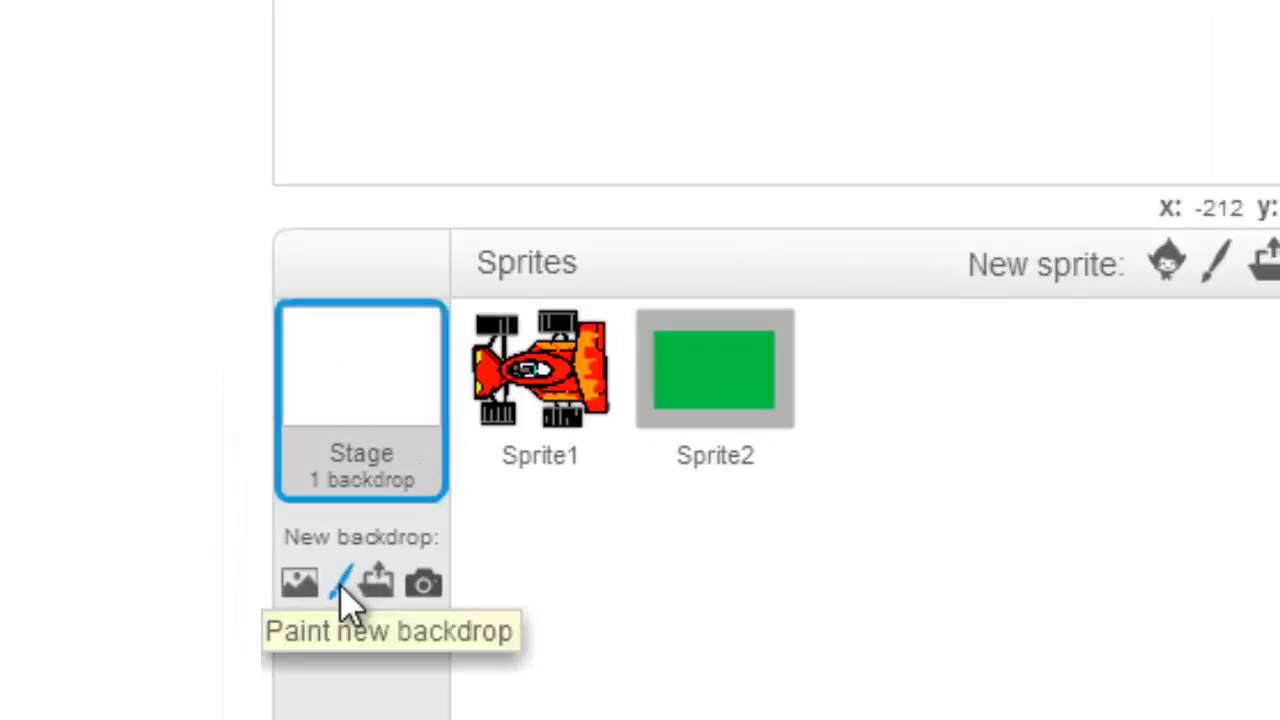
- Create Backdrop2 and fill the whole canvas with dark green
click(342, 584)
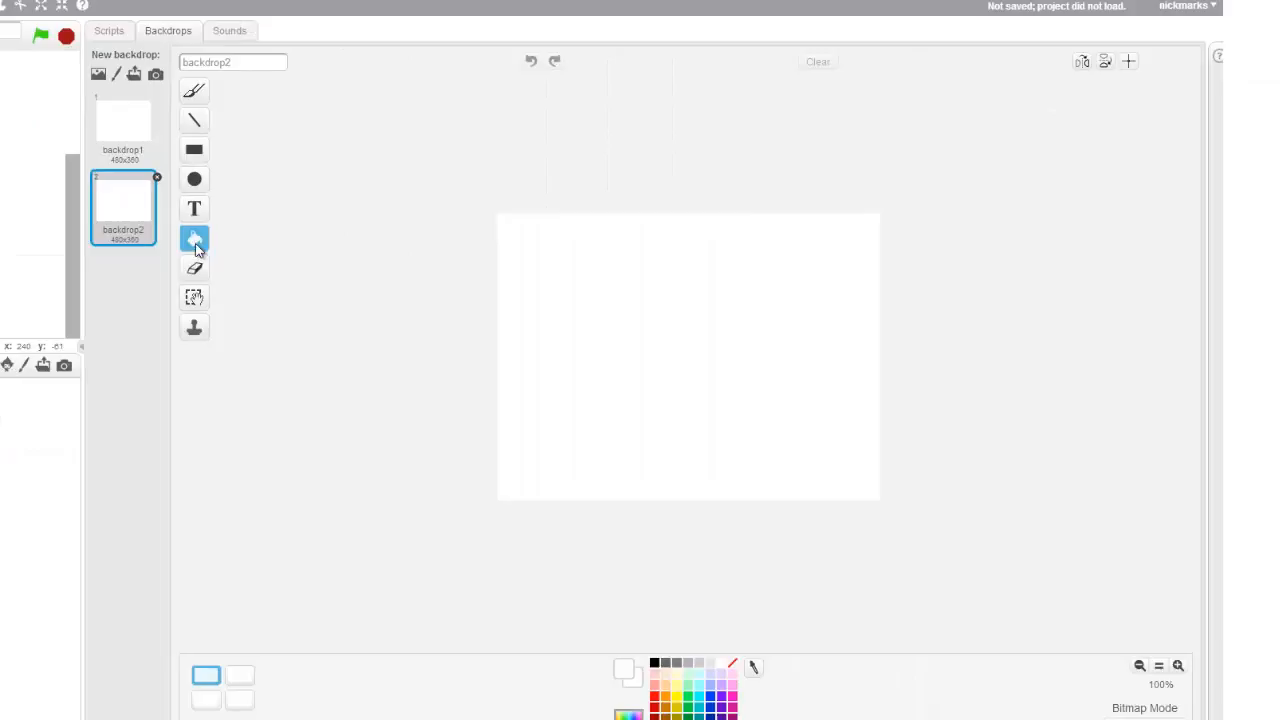
click(194, 238)
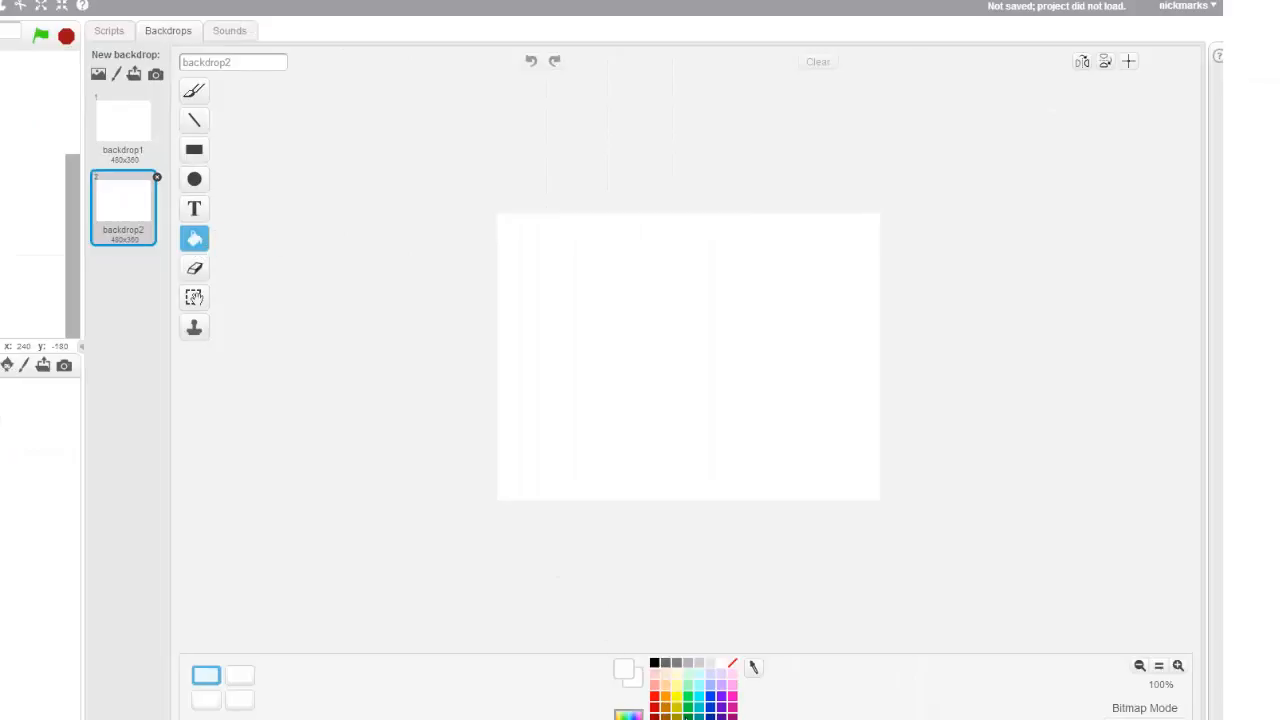
click(688, 370)
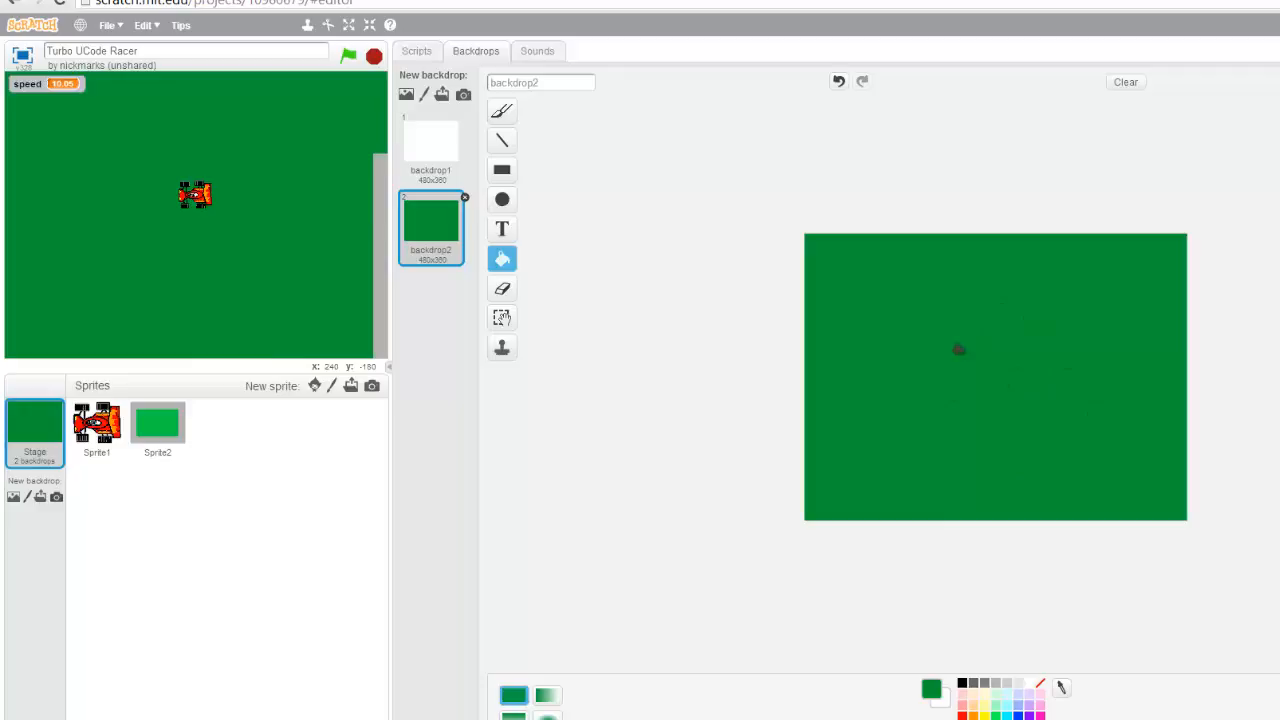
- Recolour Sprite2's bright green track surround to the backdrop's dark green
click(156, 424)
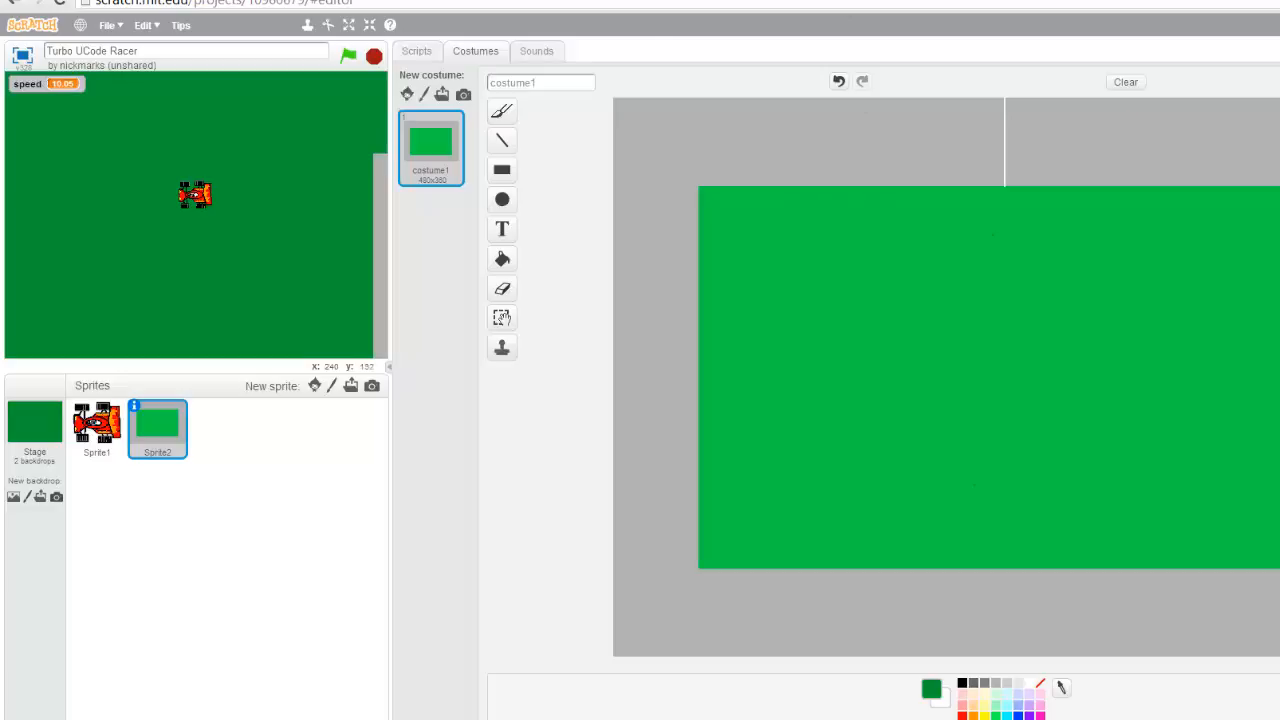
click(500, 258)
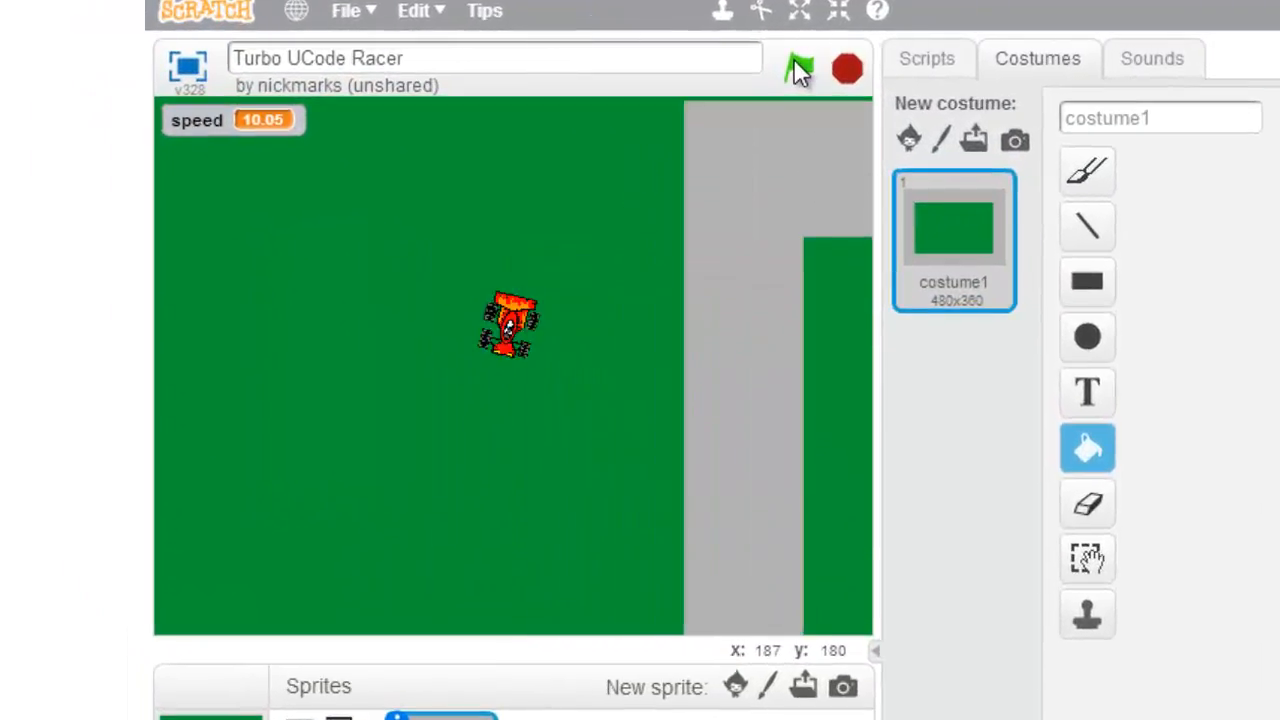
- Start the racer with the green flag and watch the car lap the grey road
click(800, 68)
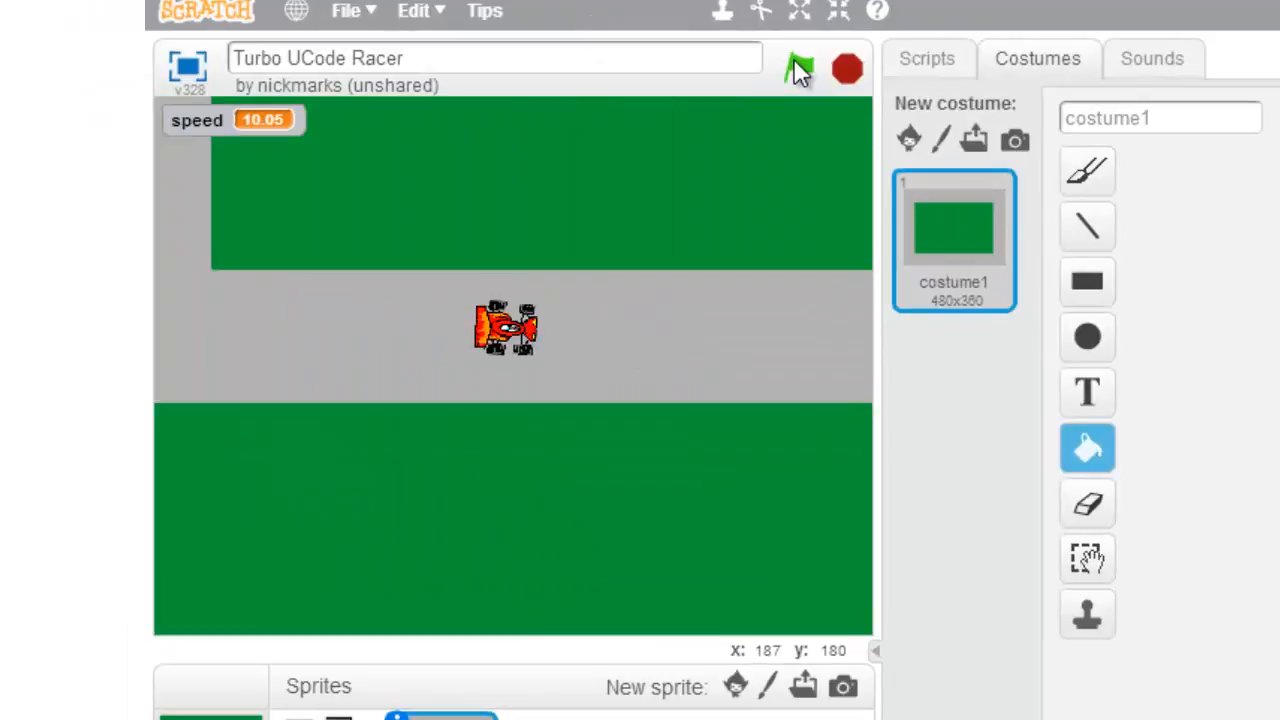
click(800, 68)
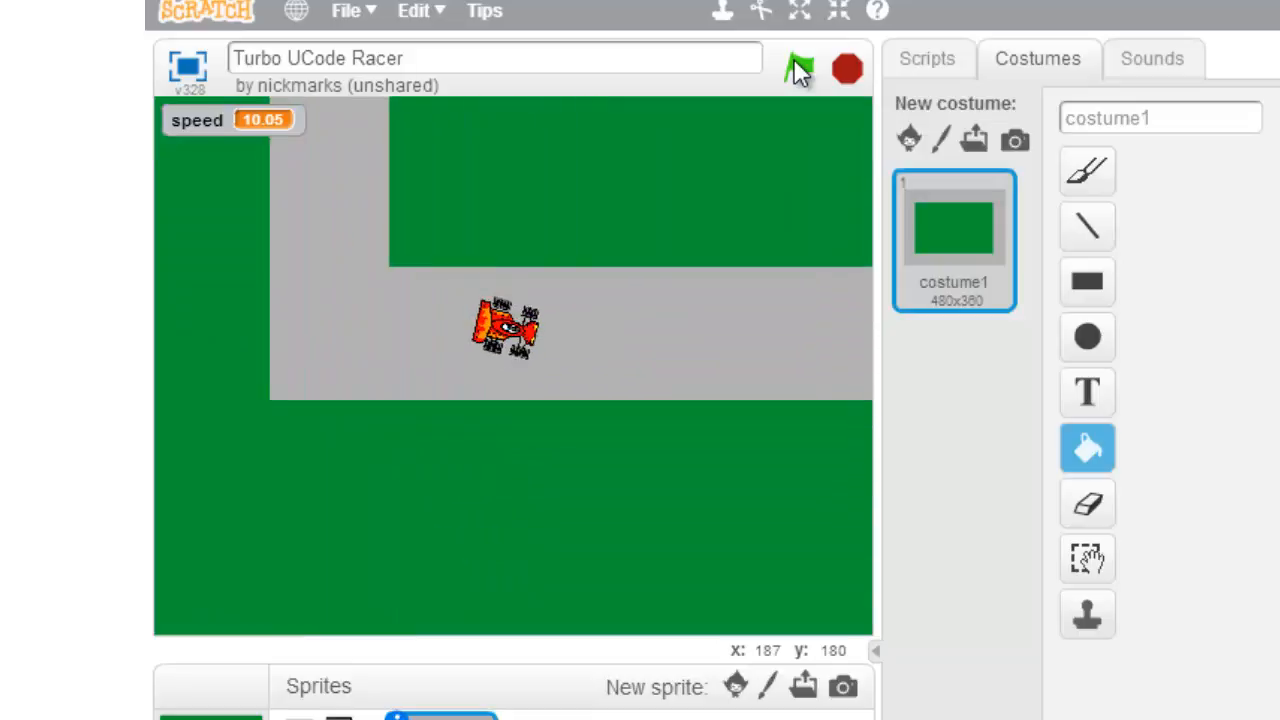
click(798, 68)
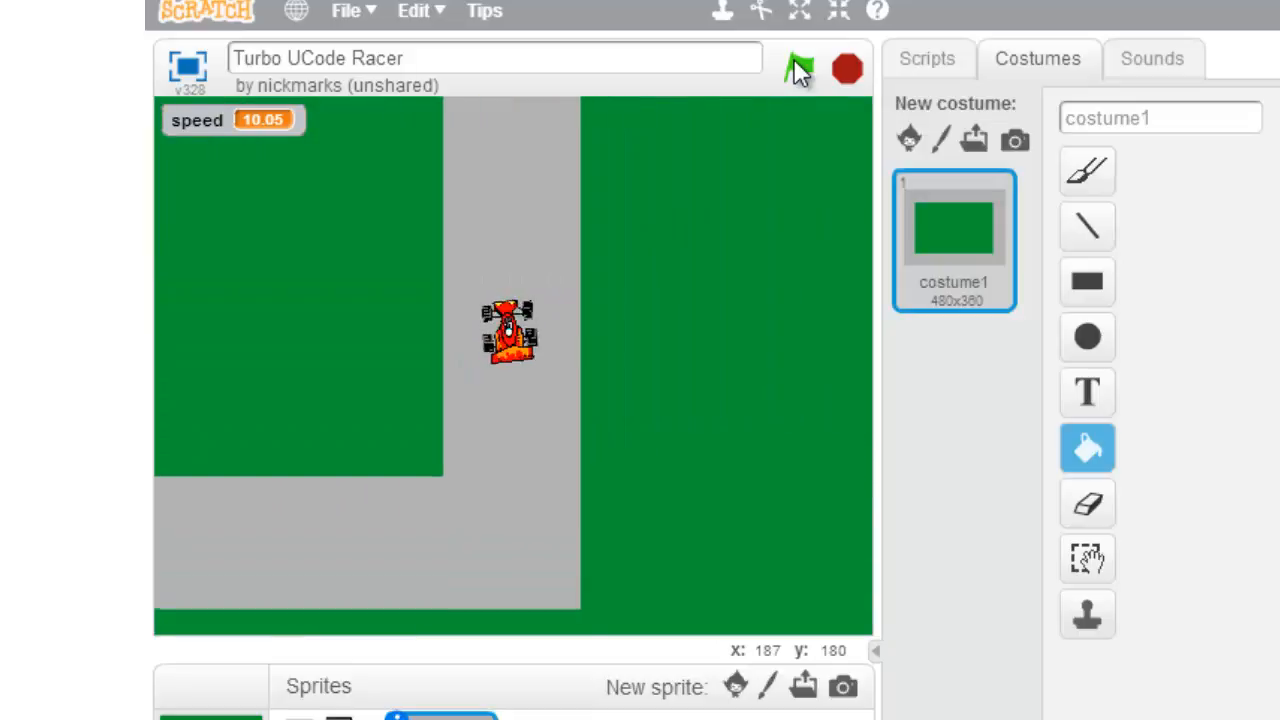
click(800, 68)
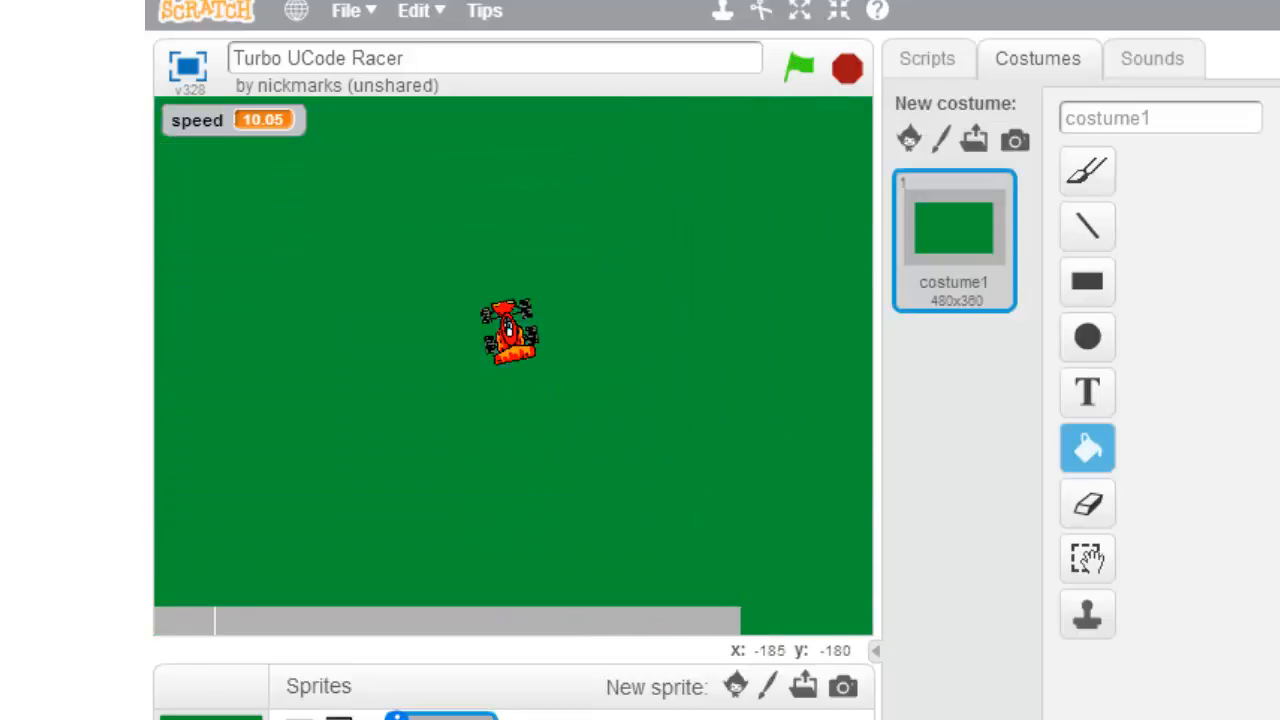